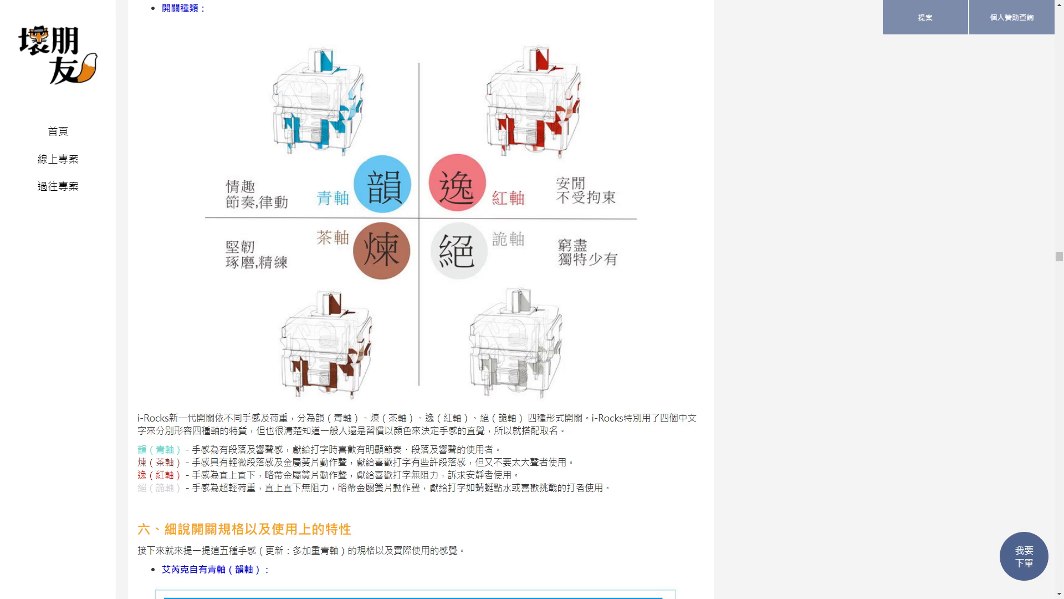
{"action": "scroll", "scroll_direction": "down", "scroll_amount": 3}
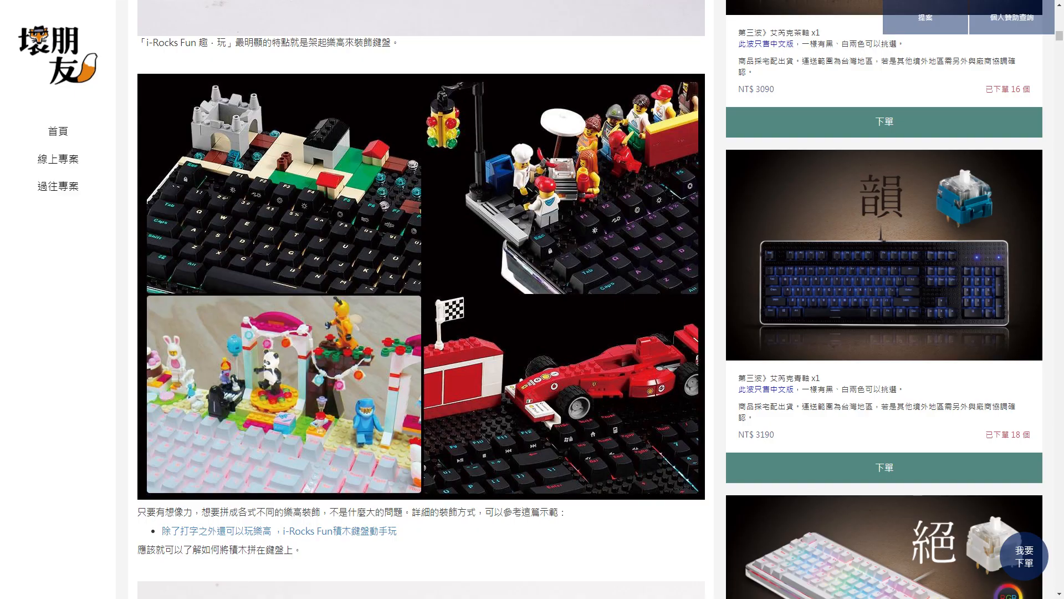